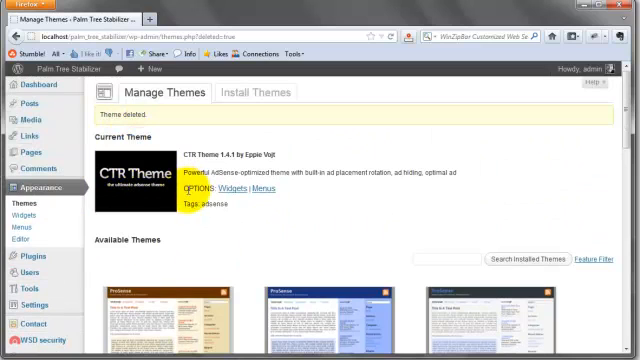
pyautogui.moveTo(256, 247)
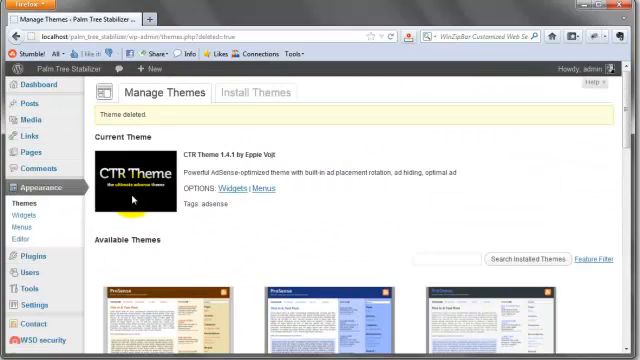
# Go to the CTR Theme settings page from the admin sidebar.
pyautogui.scroll(-3)
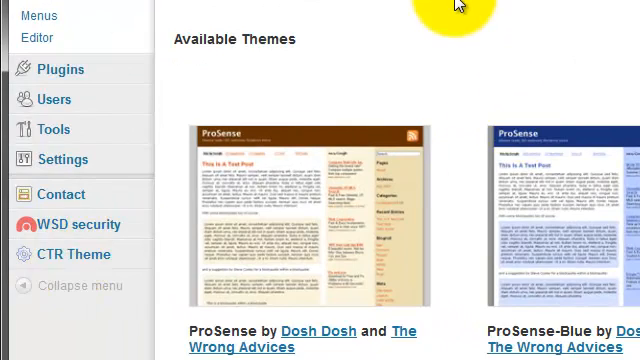
pyautogui.click(72, 254)
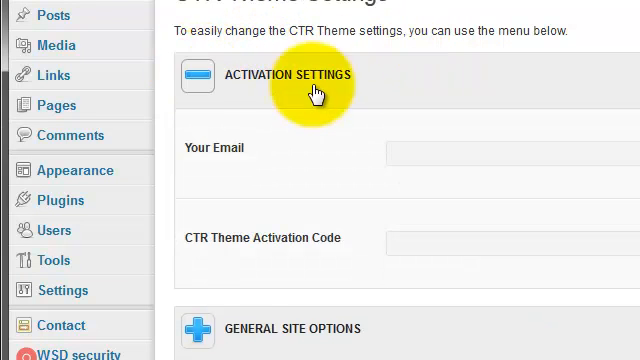
pyautogui.moveTo(419, 217)
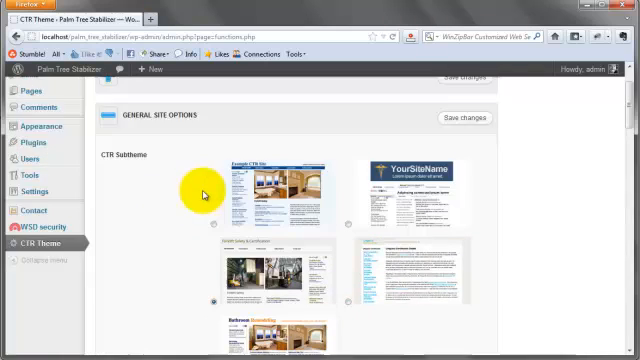
# Set the Site Header to '<span>Palm Tree Stabilizer</span>', leaving the header image unset.
pyautogui.scroll(-3)
pyautogui.write('<span>N</span>')
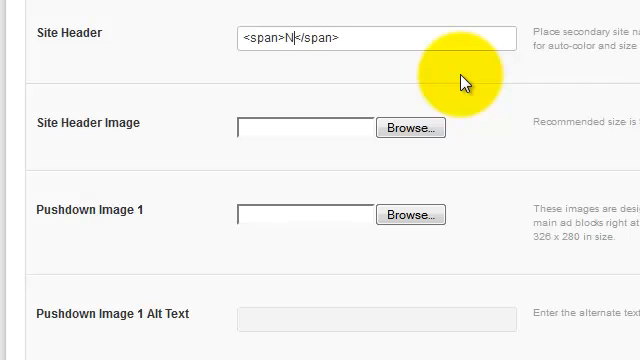
pyautogui.write('Palm Tre')
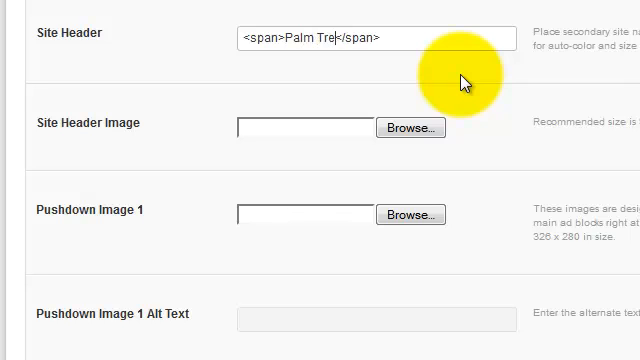
pyautogui.write('Stabilizer')
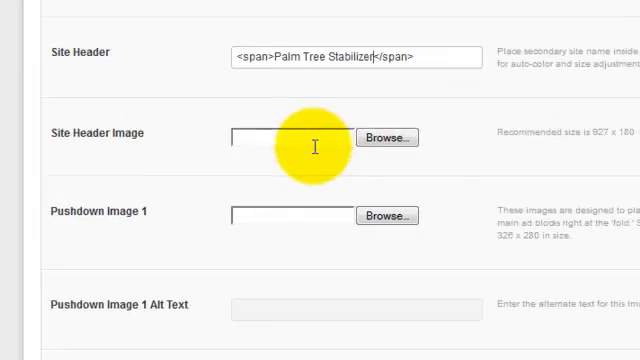
pyautogui.click(392, 137)
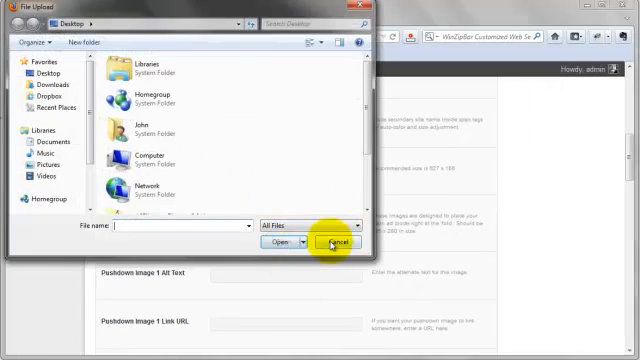
pyautogui.click(331, 242)
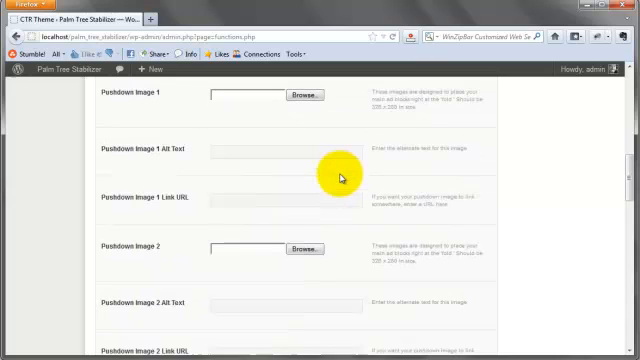
pyautogui.scroll(-3)
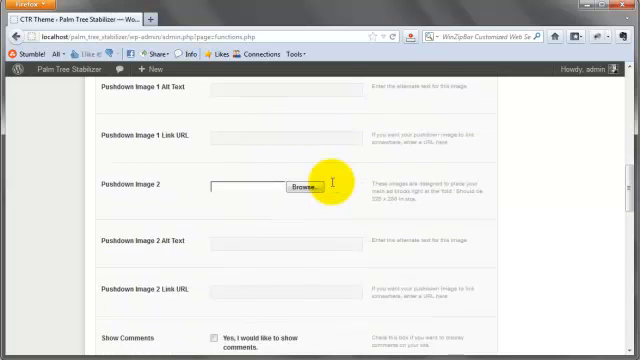
# Expand the ADSENSE OPTIONS panel below Google Analytics Code and the footer link checkbox.
pyautogui.scroll(-3)
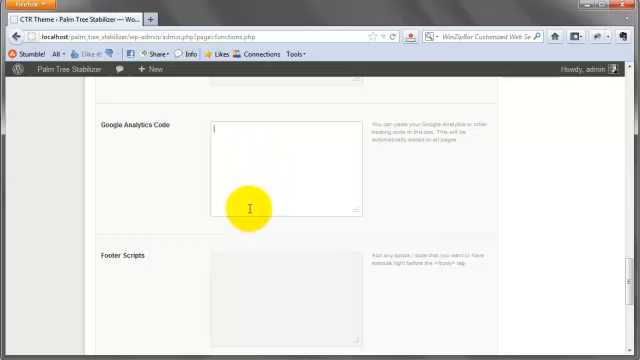
pyautogui.scroll(-3)
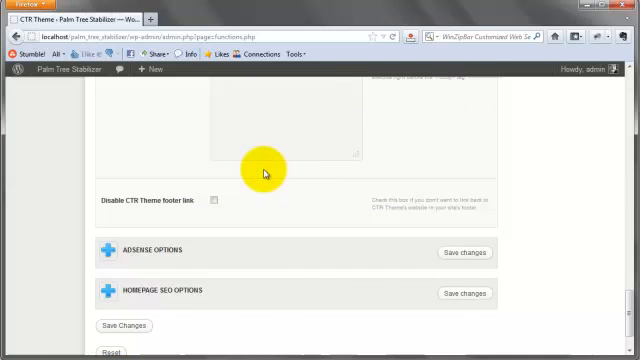
pyautogui.moveTo(120, 208)
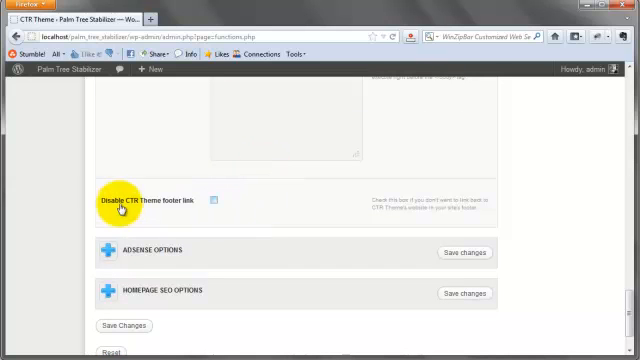
pyautogui.click(215, 205)
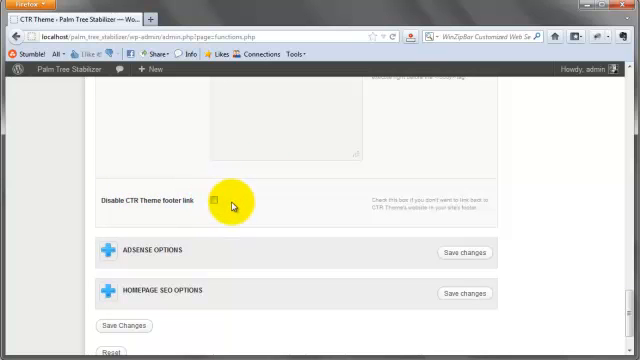
pyautogui.scroll(3)
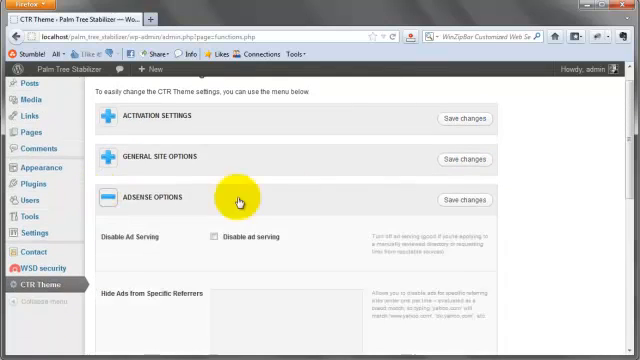
pyautogui.scroll(-3)
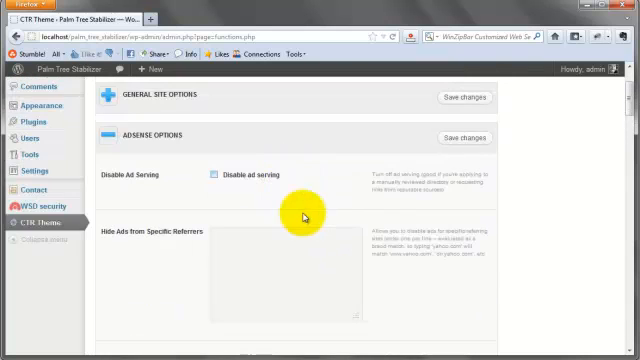
pyautogui.scroll(-3)
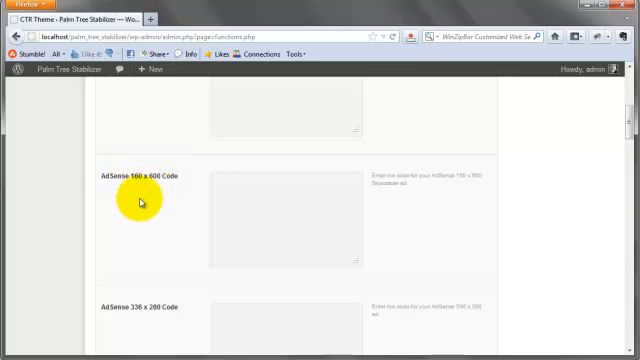
pyautogui.scroll(-3)
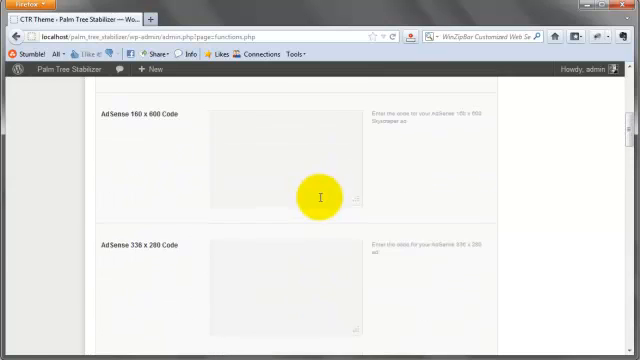
pyautogui.scroll(-3)
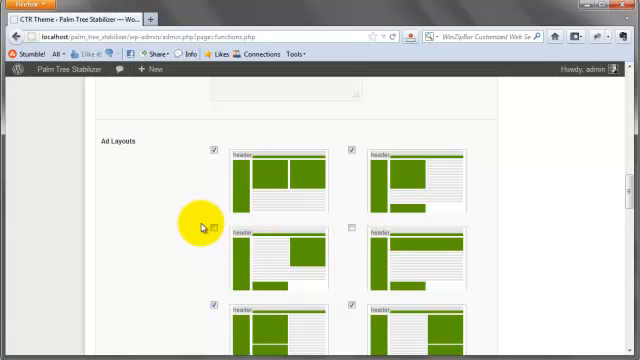
# Scroll down to the Track Layout Performance and Roadblock Channel ID fields.
pyautogui.scroll(-3)
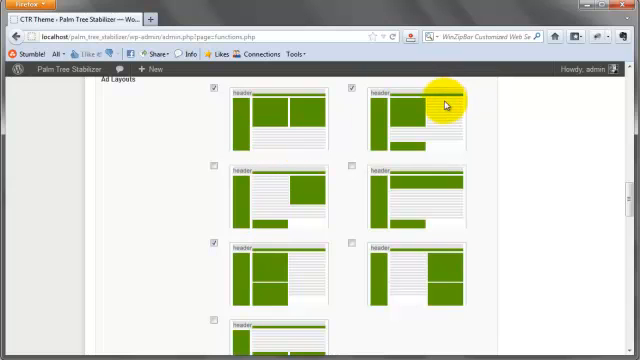
pyautogui.scroll(-3)
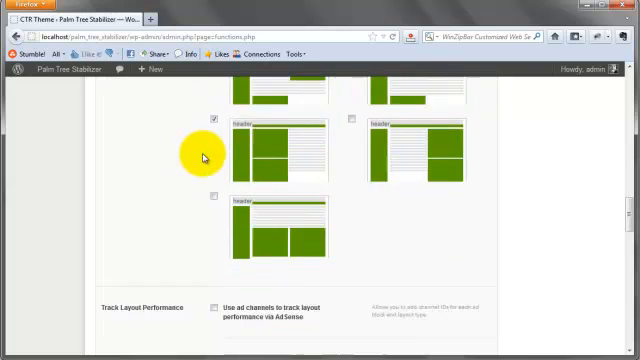
pyautogui.scroll(-3)
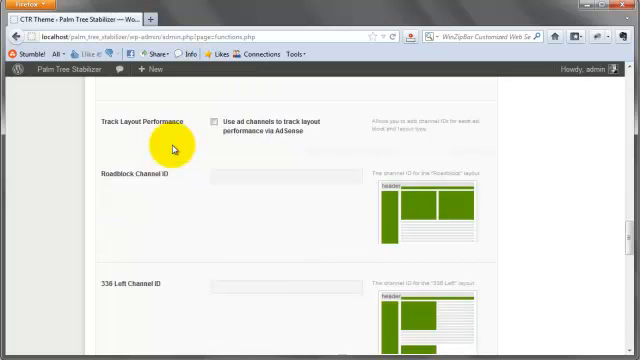
# Scroll past the 336 Left, 336 Right, 728 Top and Doublestack channel IDs, leaving them blank.
pyautogui.scroll(-3)
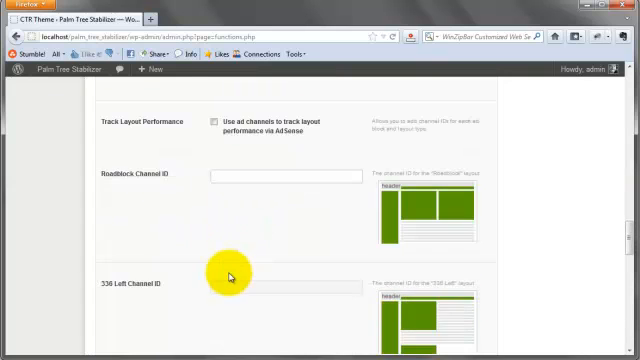
pyautogui.scroll(-3)
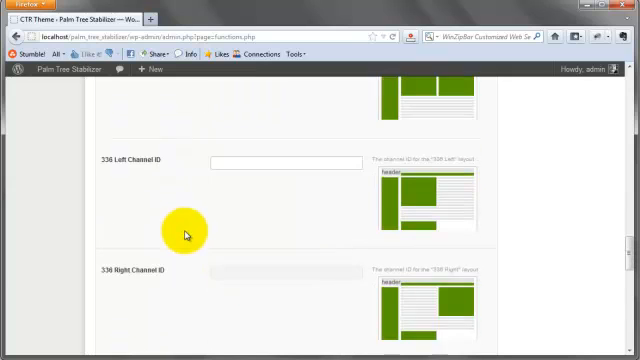
pyautogui.scroll(-3)
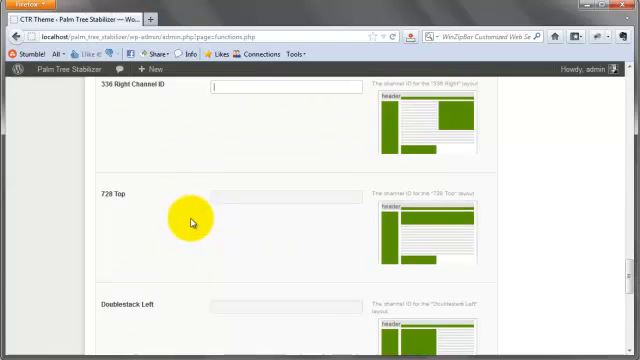
pyautogui.scroll(-3)
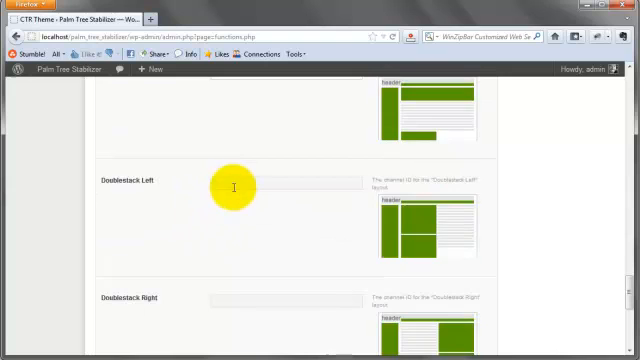
pyautogui.scroll(-3)
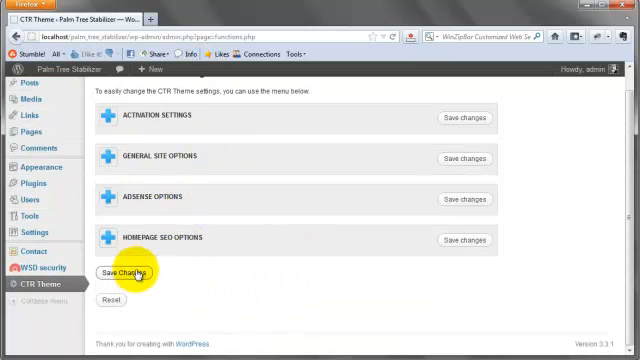
# Save the CTR Theme settings and go to Appearance > Themes.
pyautogui.click(128, 272)
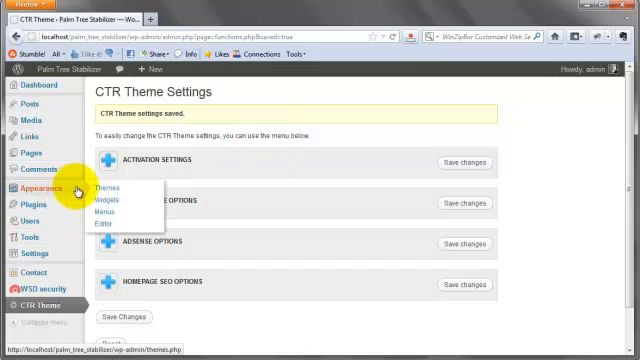
pyautogui.click(104, 186)
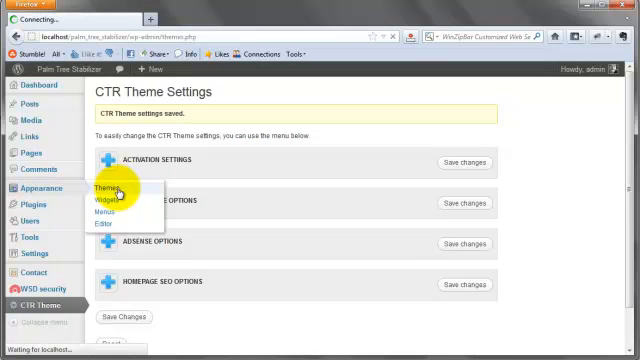
pyautogui.click(102, 188)
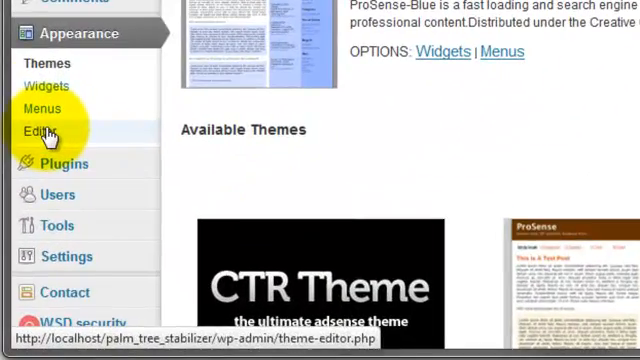
pyautogui.click(38, 130)
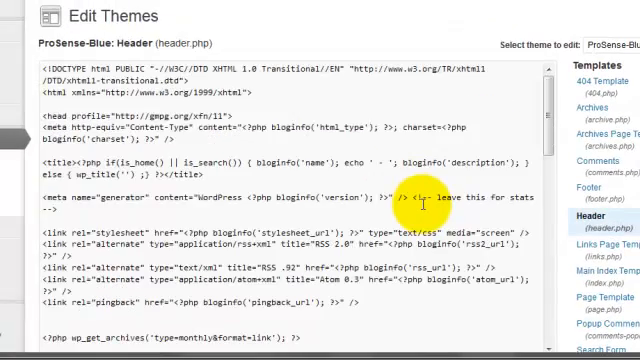
pyautogui.scroll(-3)
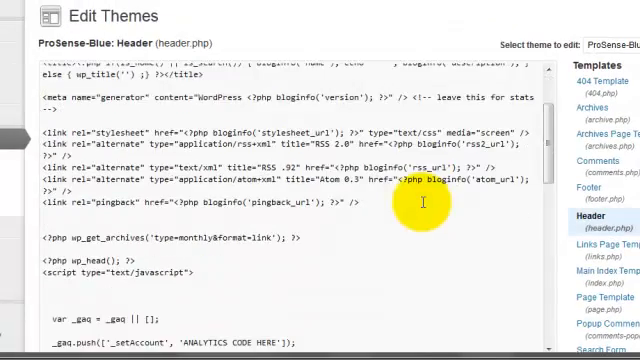
pyautogui.scroll(-3)
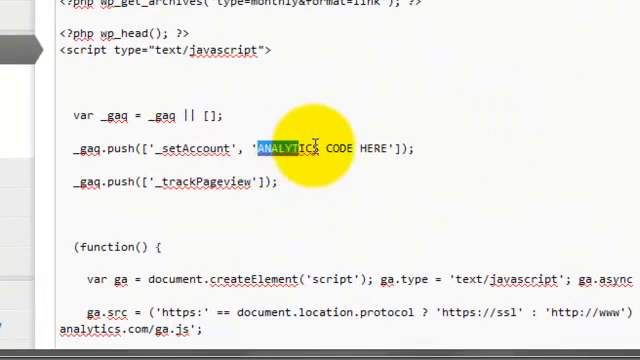
pyautogui.moveTo(260, 147); pyautogui.dragTo(390, 147)
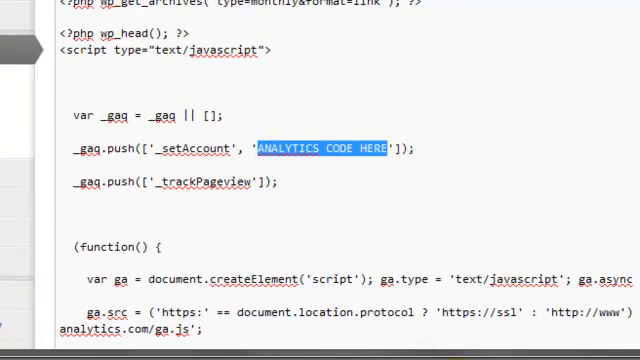
pyautogui.write('UA-2344552')
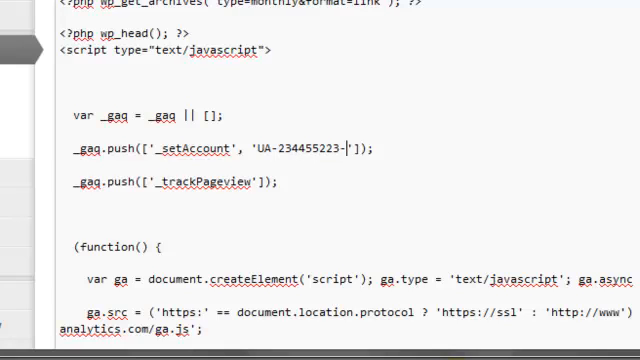
pyautogui.write('23')
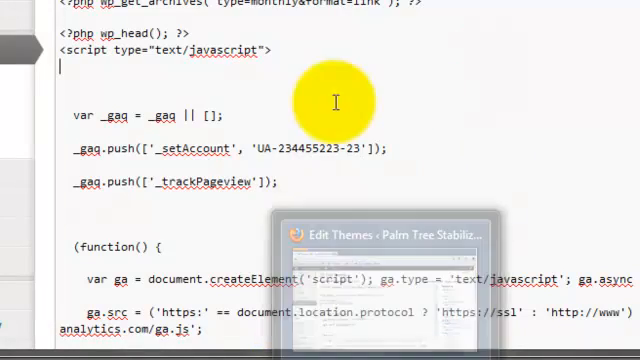
pyautogui.moveTo(370, 148)
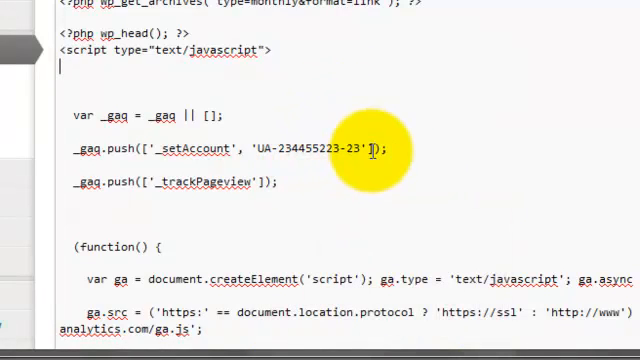
pyautogui.moveTo(347, 181)
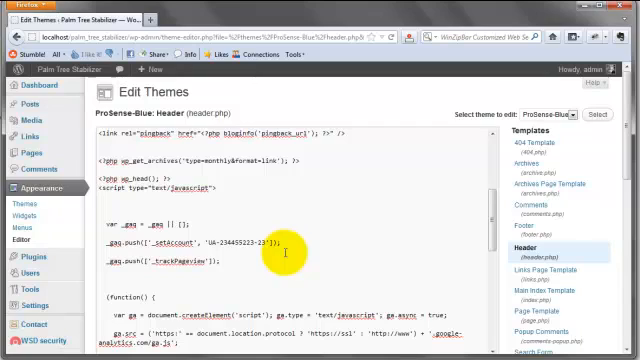
# Scroll through the adsense_homepage_banner.php ad code and color settings.
pyautogui.scroll(-3)
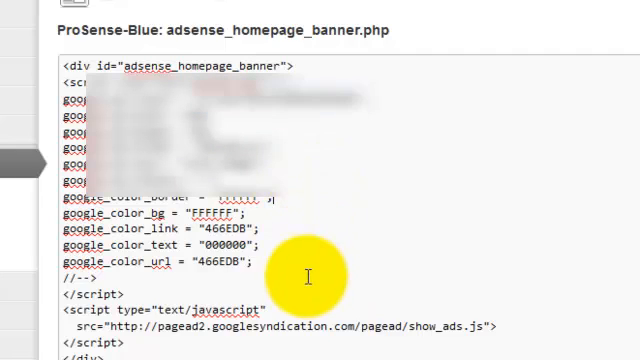
pyautogui.moveTo(198, 120)
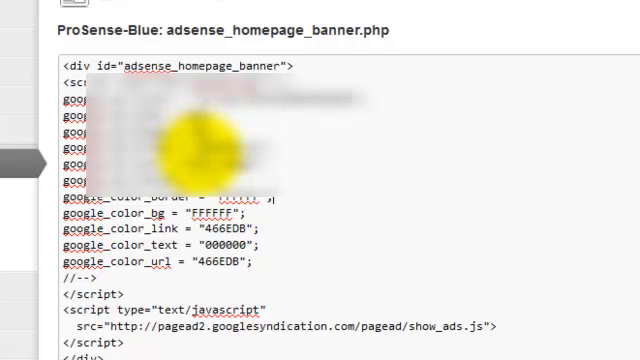
pyautogui.moveTo(305, 297)
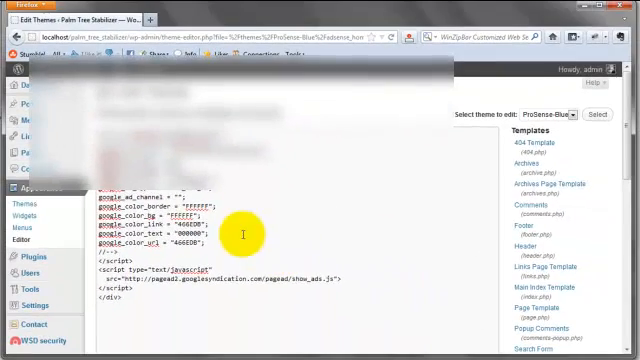
pyautogui.scroll(-3)
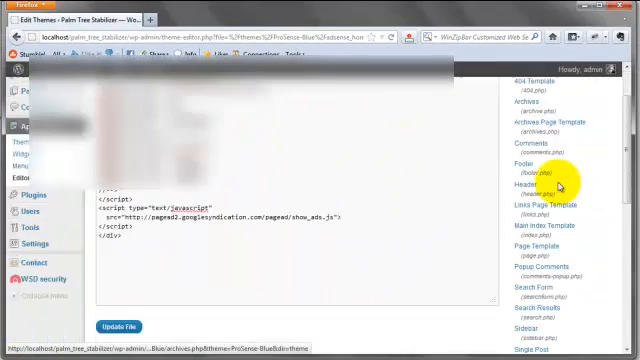
pyautogui.scroll(-3)
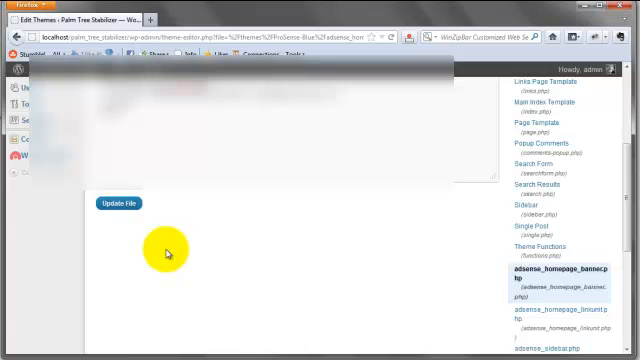